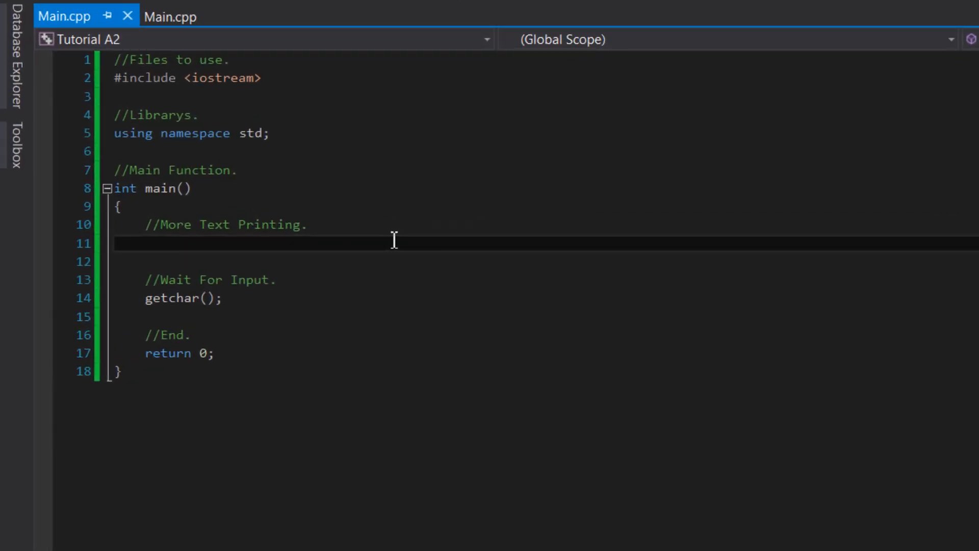
Step: Write cout << "Sample" << endl; on line 11 inside main
text(cout)
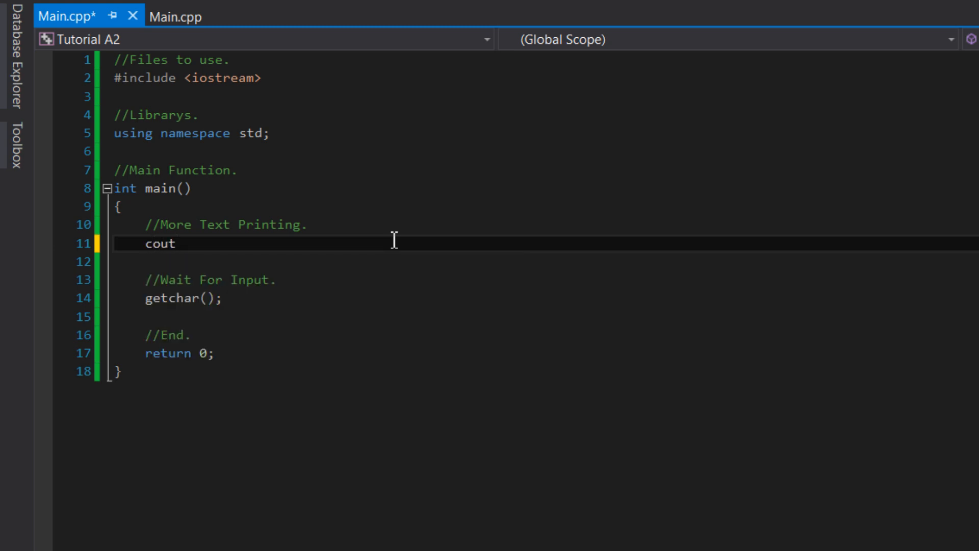
text(<<)
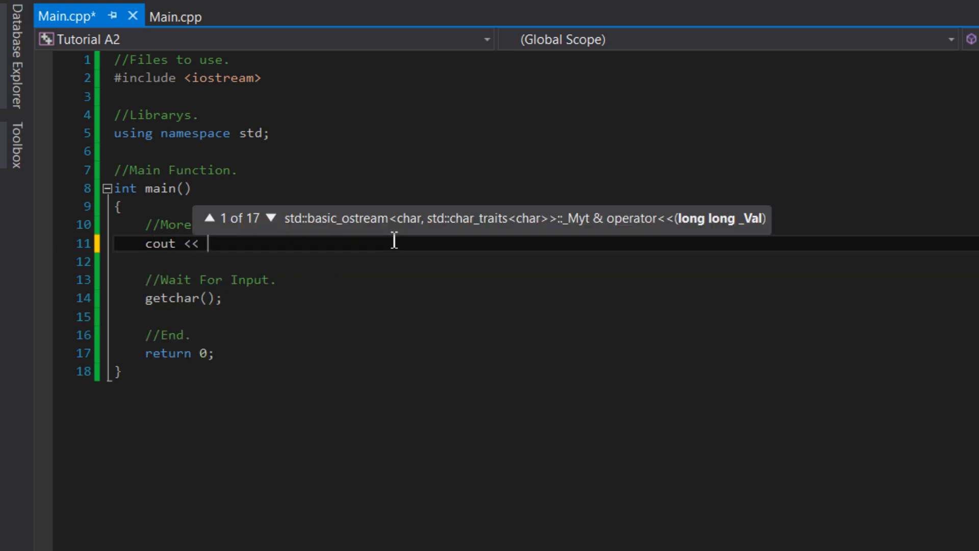
text("Sampl")
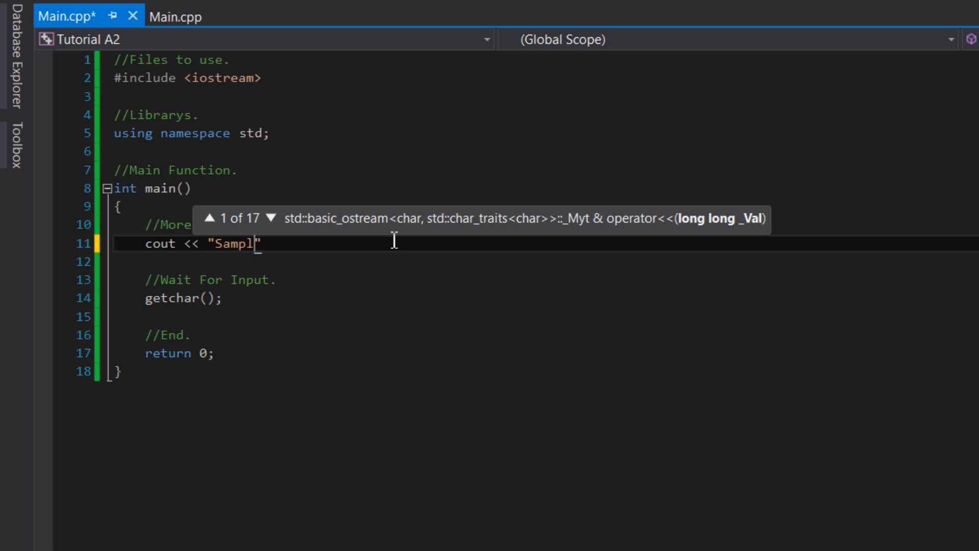
text(e)
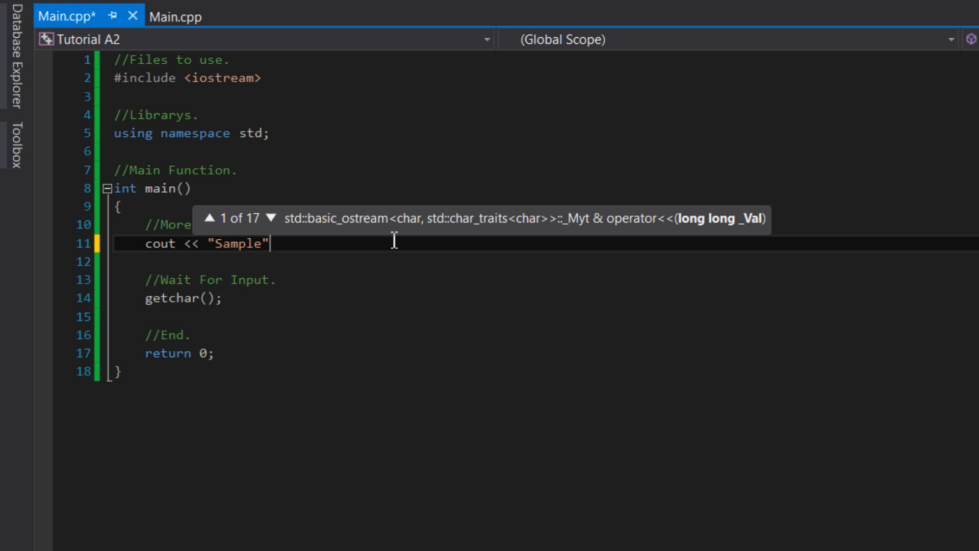
text(<<)
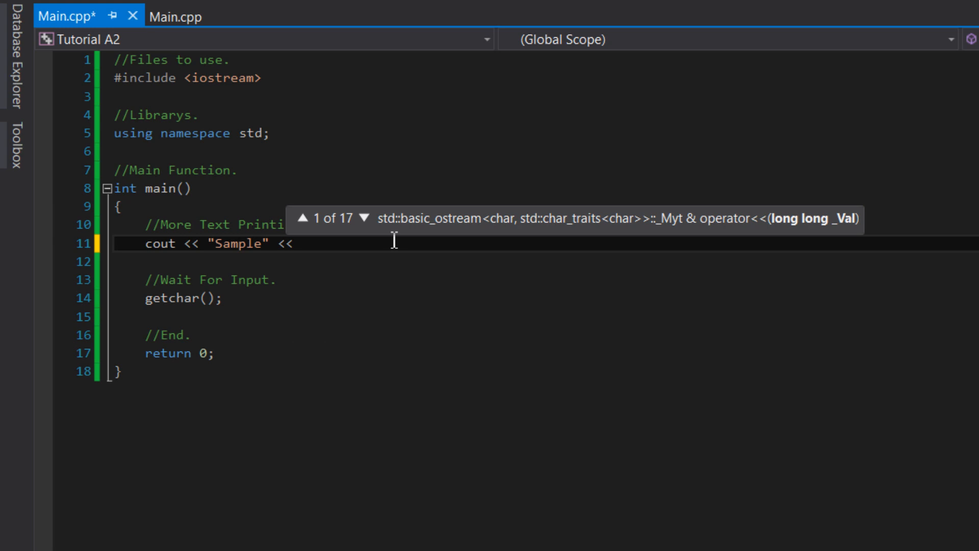
text(endl;)
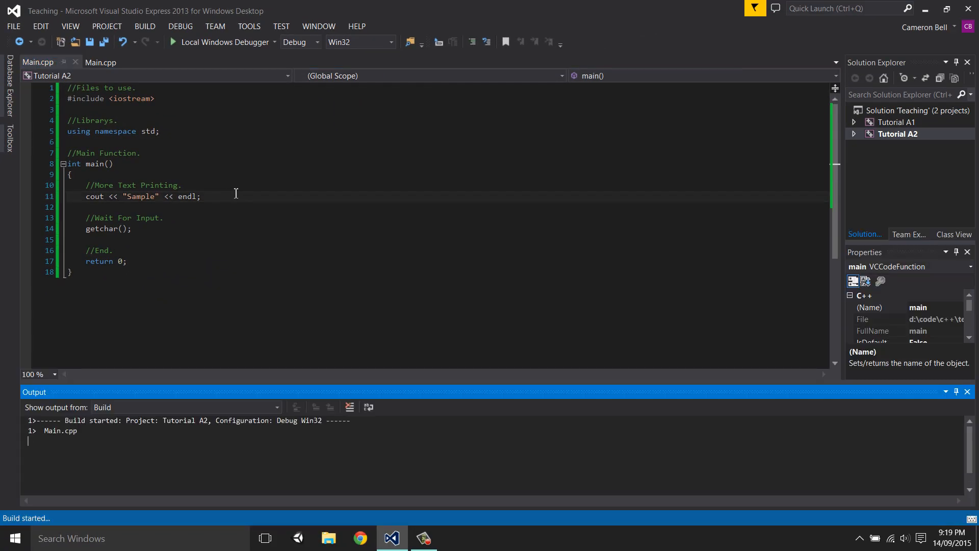
Step: Start the Local Windows Debugger to check the program's console output
click(176, 42)
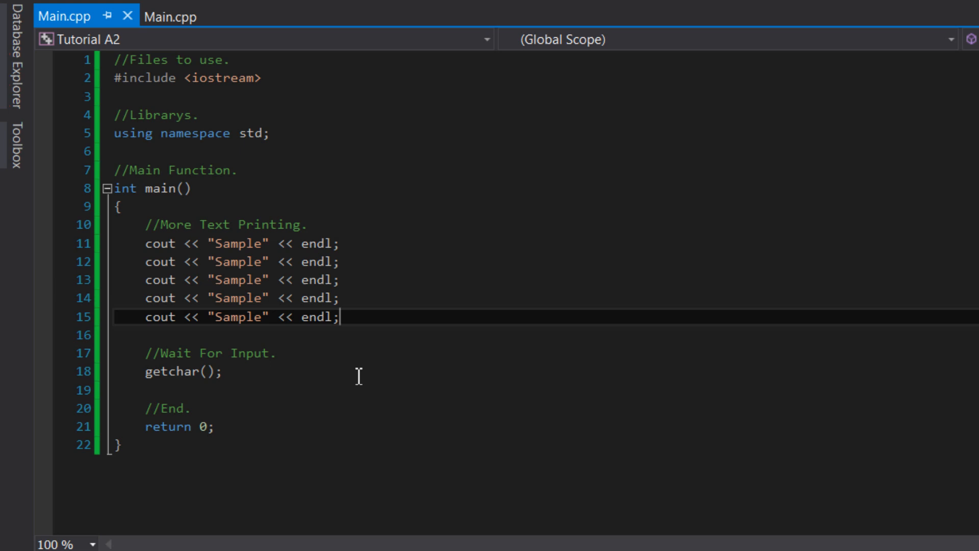
Step: Edit the string literals to "This is an example ", "sentance", "five" and " words!"
text(This is an example)
click(545, 261)
text(sentanc)
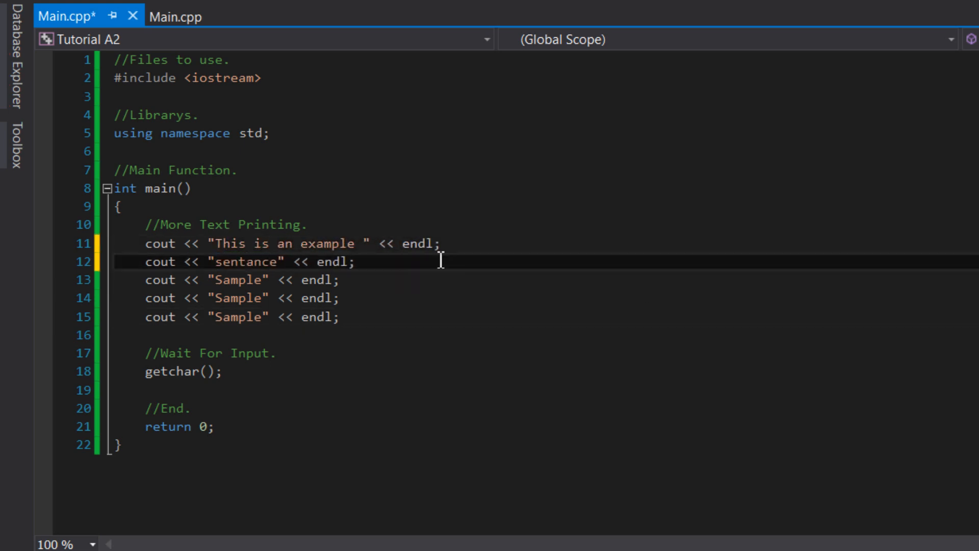
text(This sentcance contains)
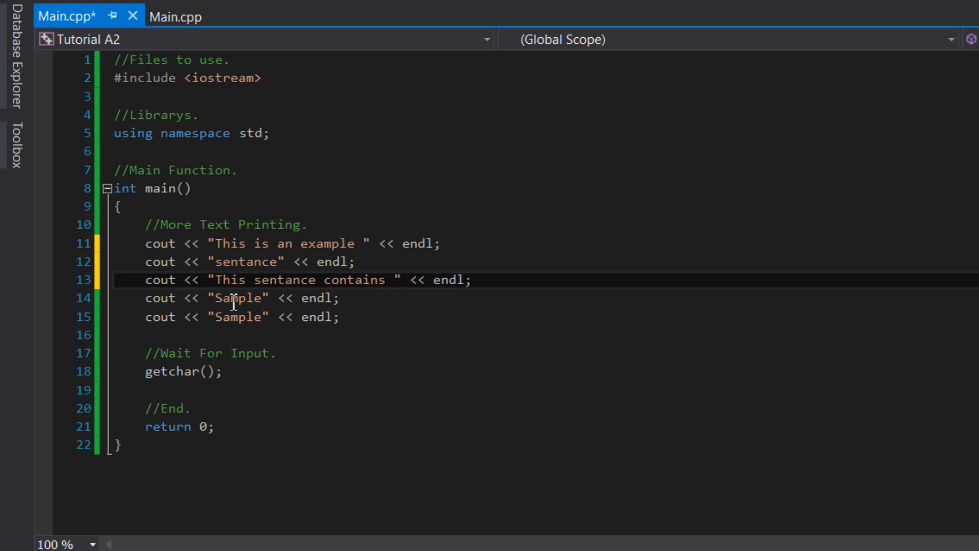
text(five)
click(546, 316)
text( wo)
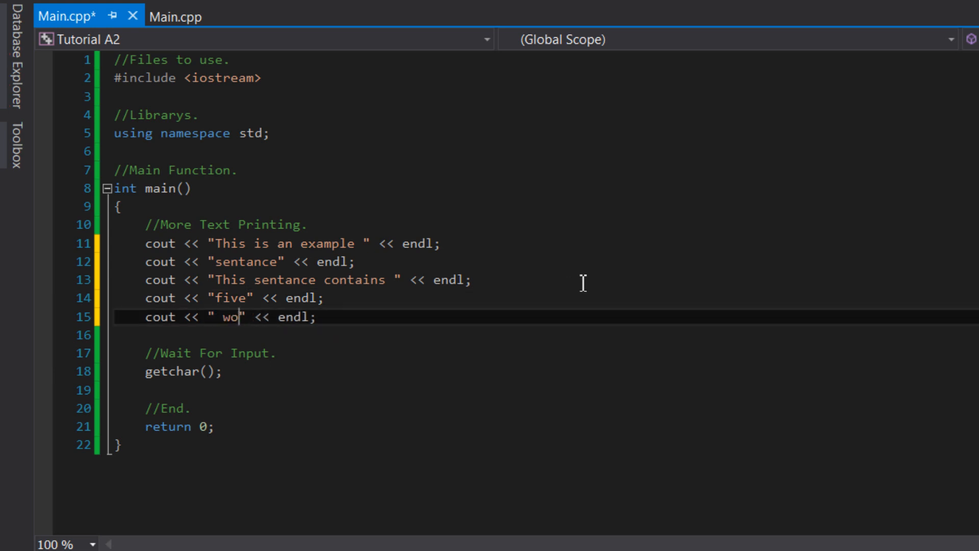
text(rds!)
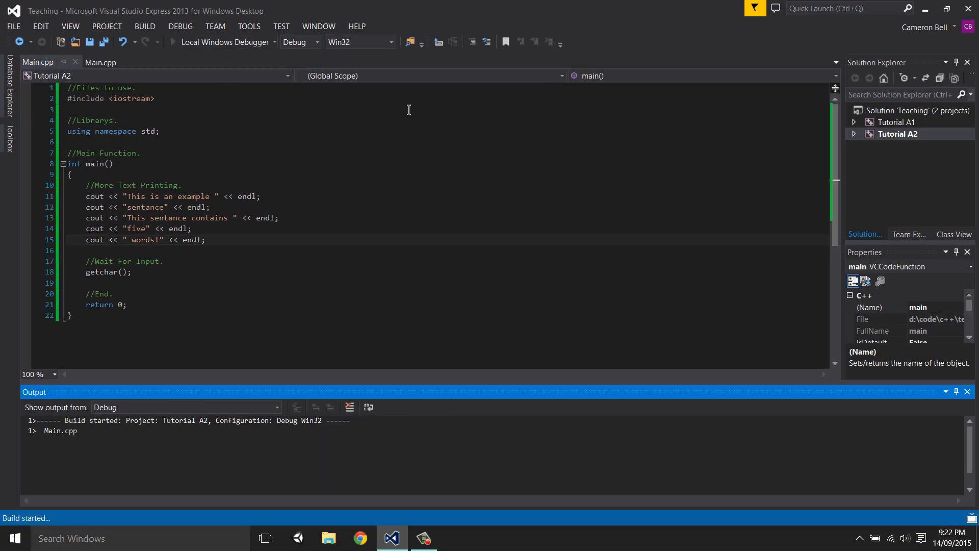
click(190, 42)
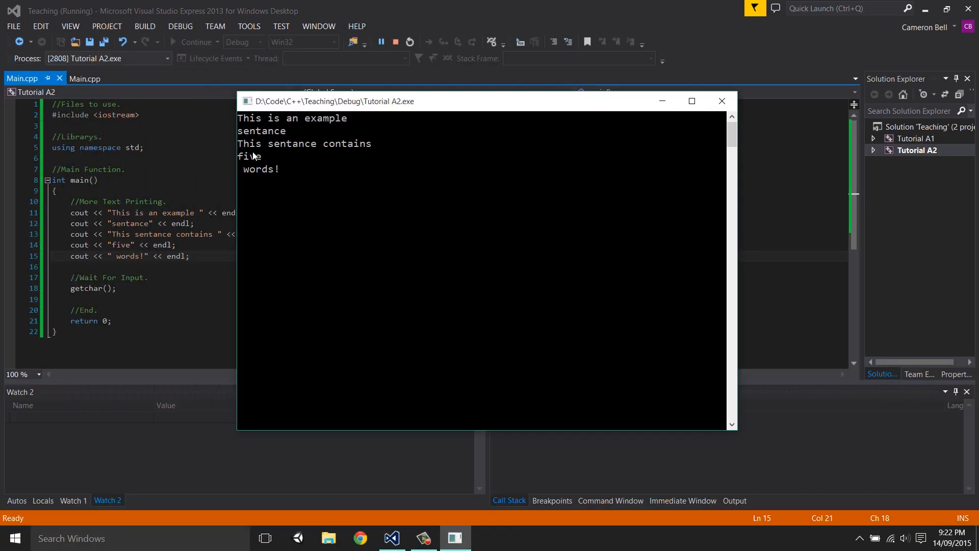
mouse_move(455, 138)
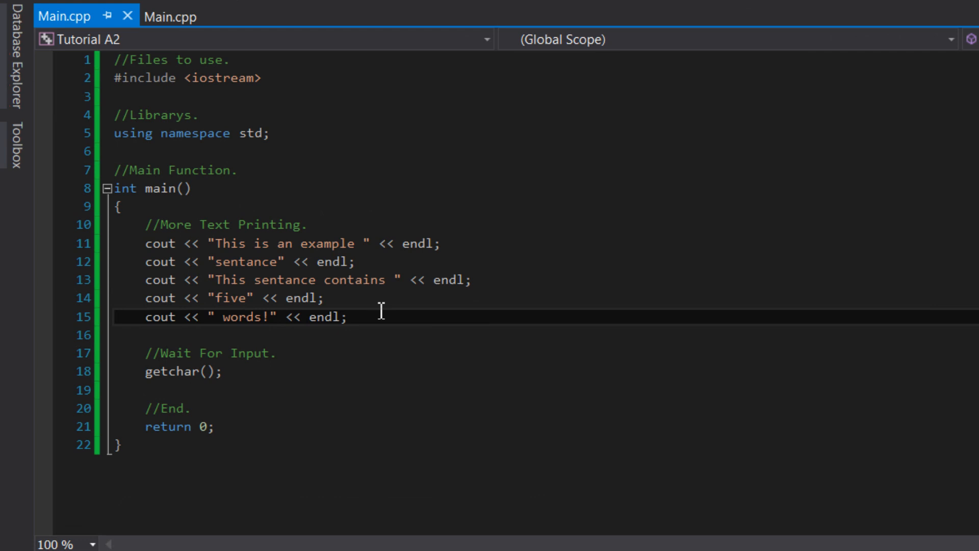
mouse_move(421, 262)
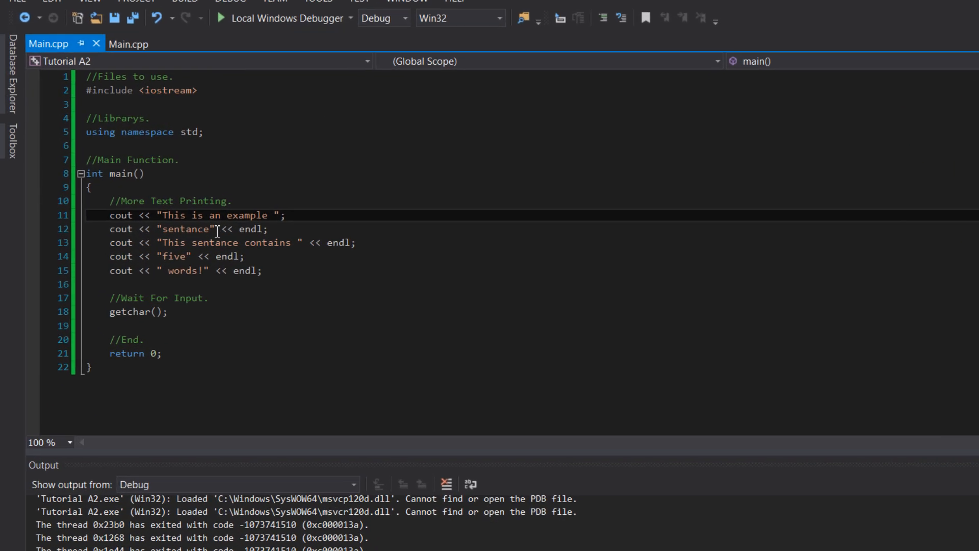
Step: Change line 12's string to "sentance!\n" so the sentence ends with a blank line
text(!)
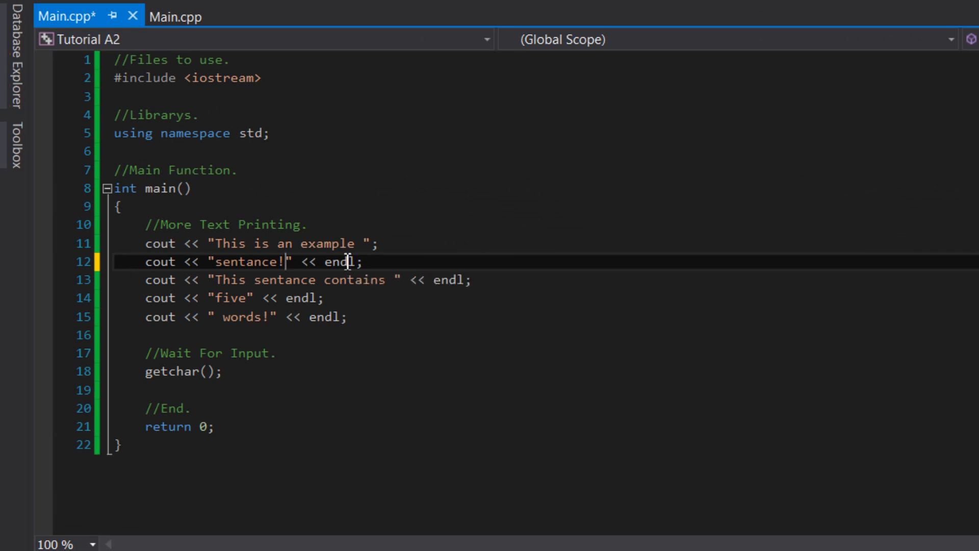
mouse_move(457, 239)
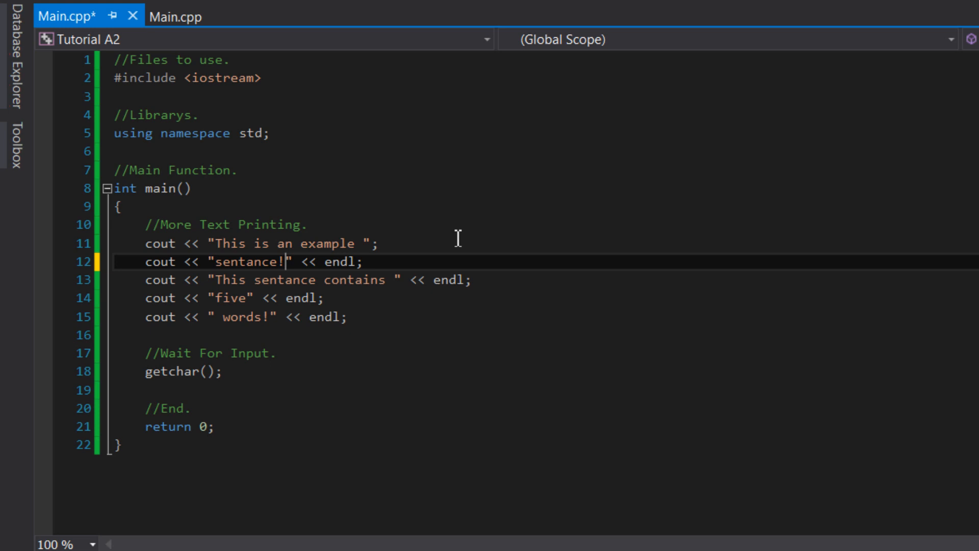
text(\n)
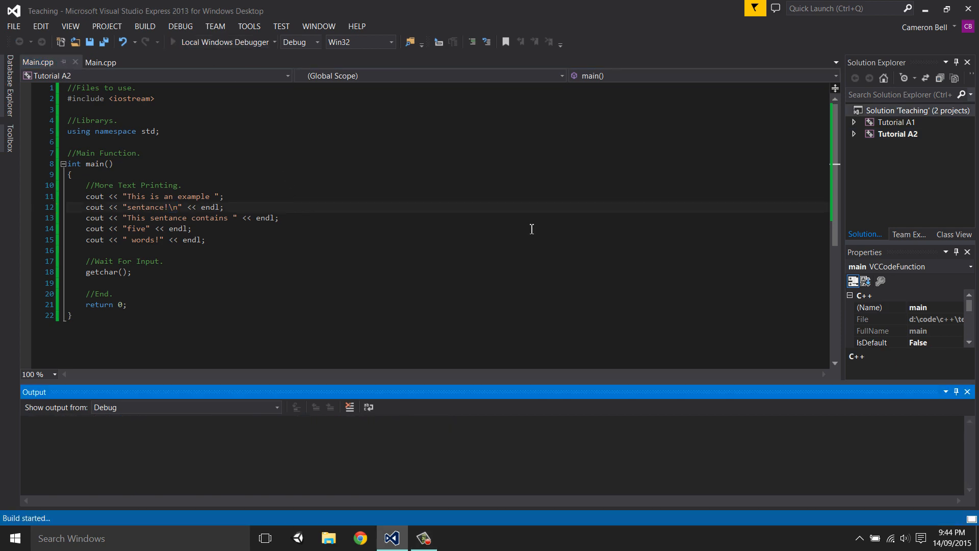
Step: Run the program with Local Windows Debugger to view the current output
click(173, 42)
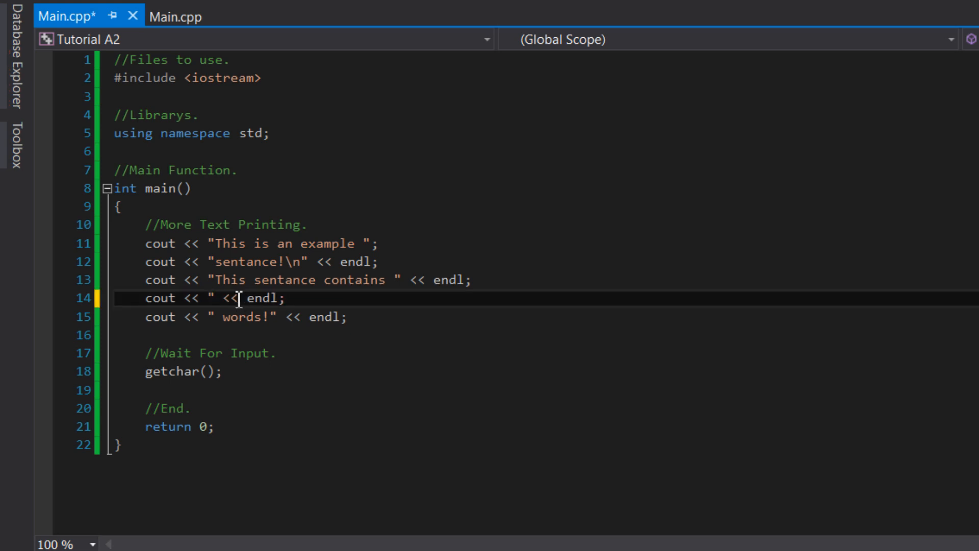
Step: Replace line 14's "five" string with the number 5
text(5)
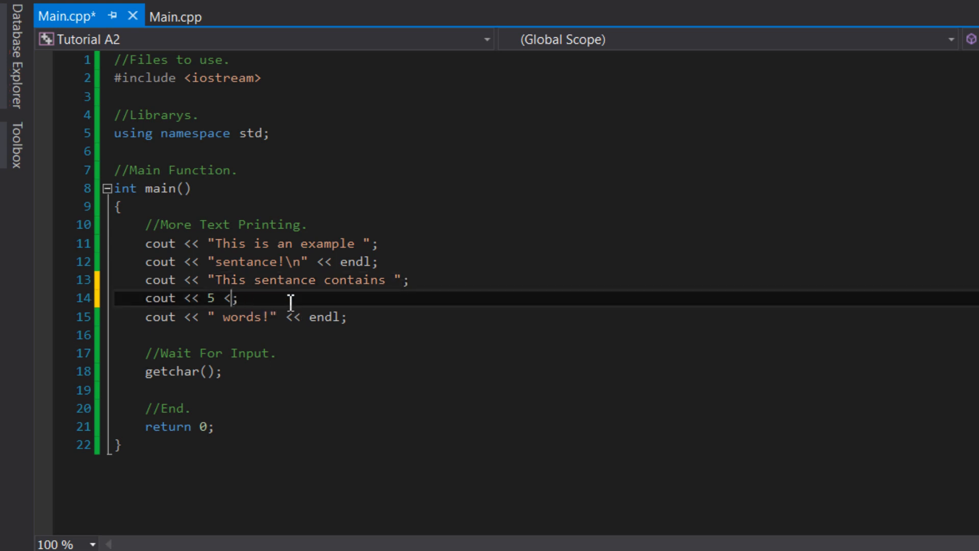
key(Backspace)
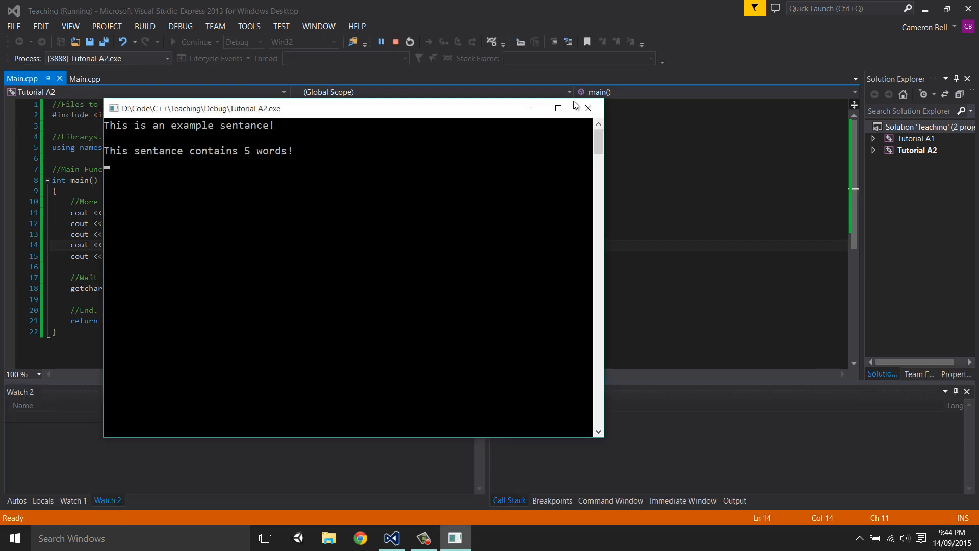
mouse_move(573, 102)
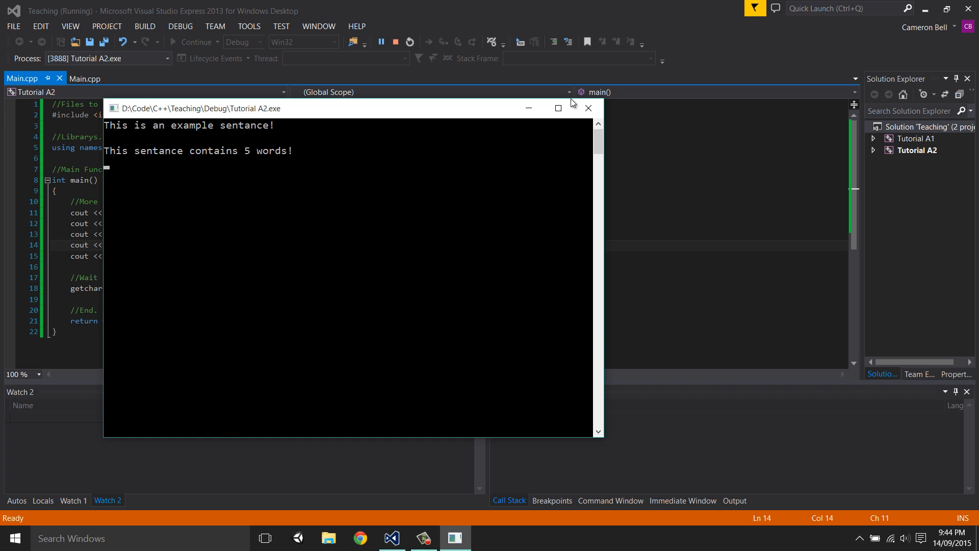